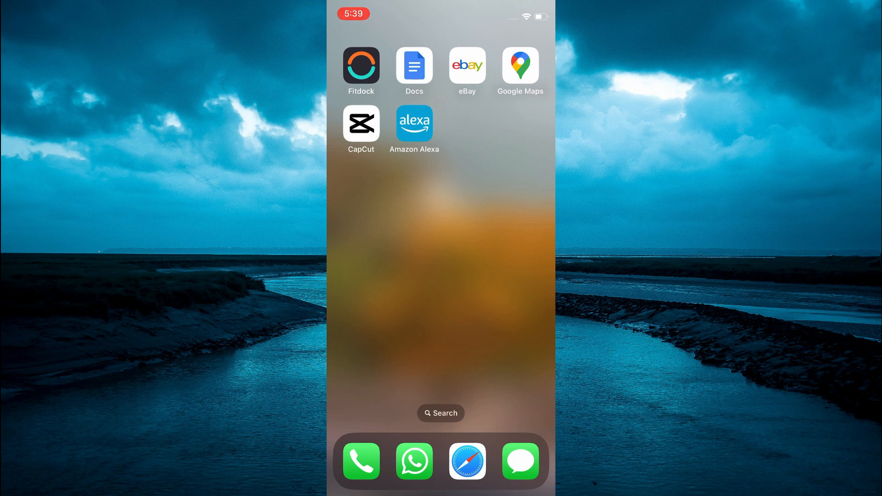
Launch Amazon Alexa from the home screen and show the More menu of app sections
click(414, 122)
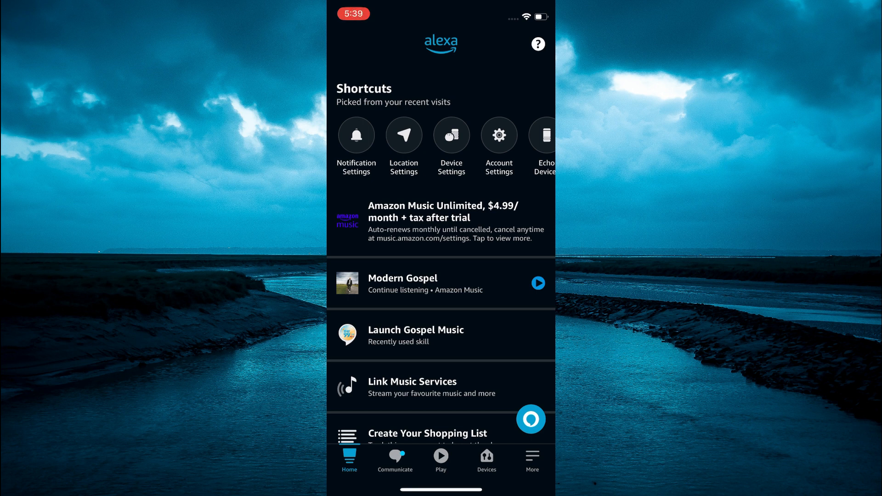
click(531, 460)
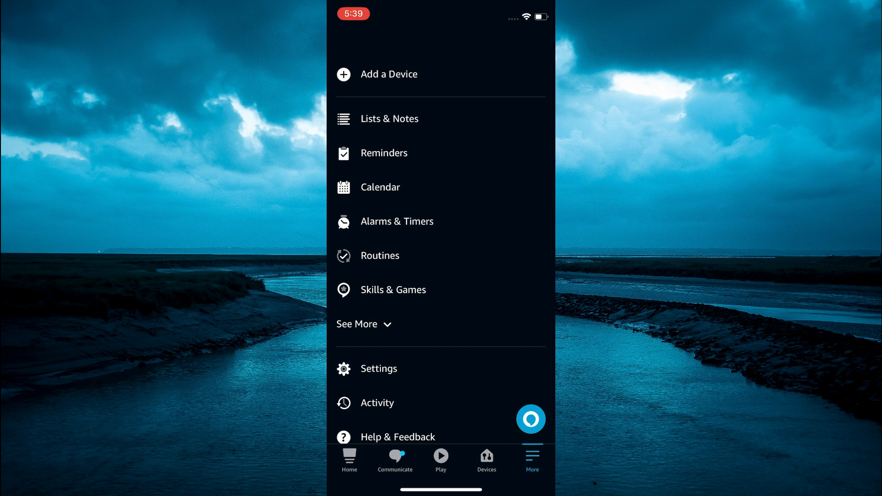
Reach the Amazon Shopping notification preferences via Settings and Notifications
click(378, 369)
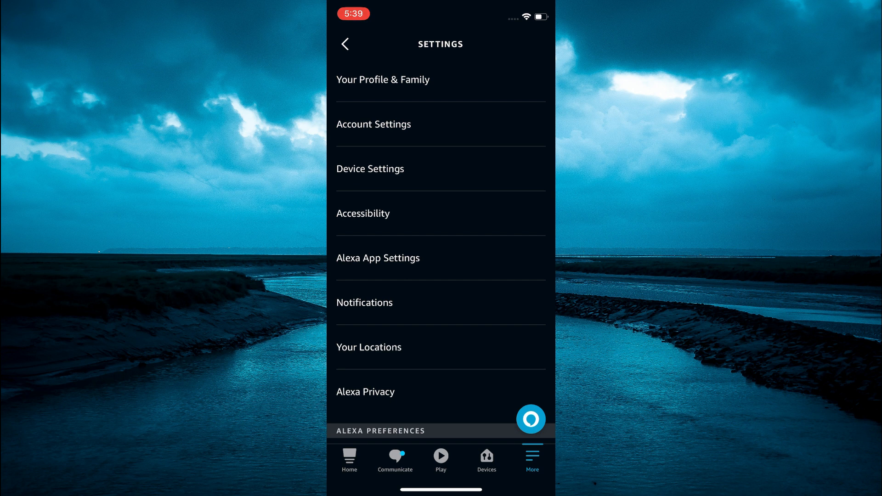
click(365, 302)
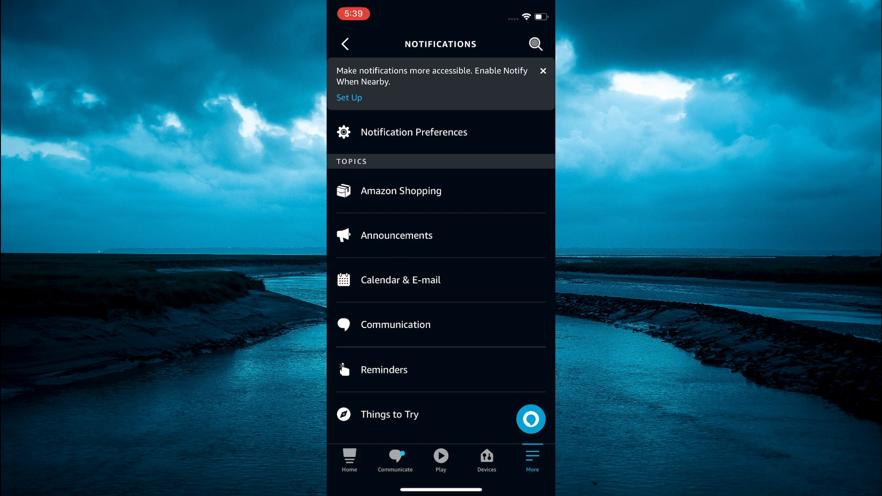
click(401, 190)
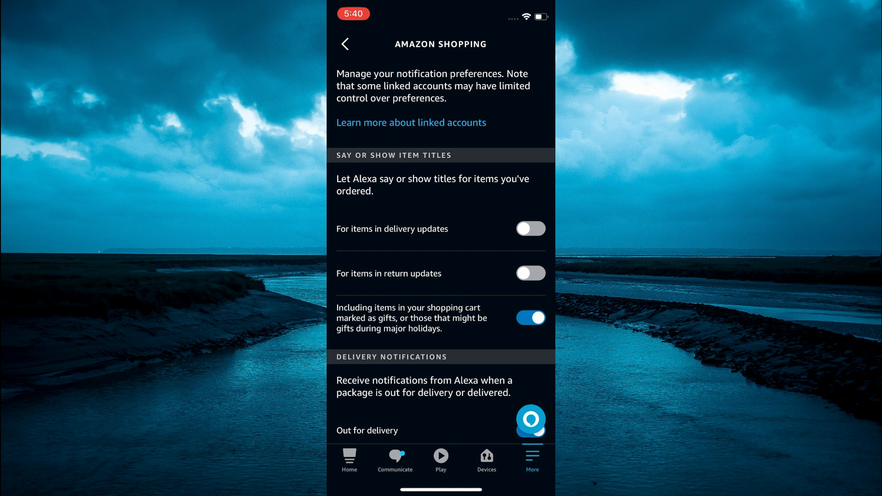
Leave delivery-update item titles off and switch off spoken titles for gift items
click(529, 229)
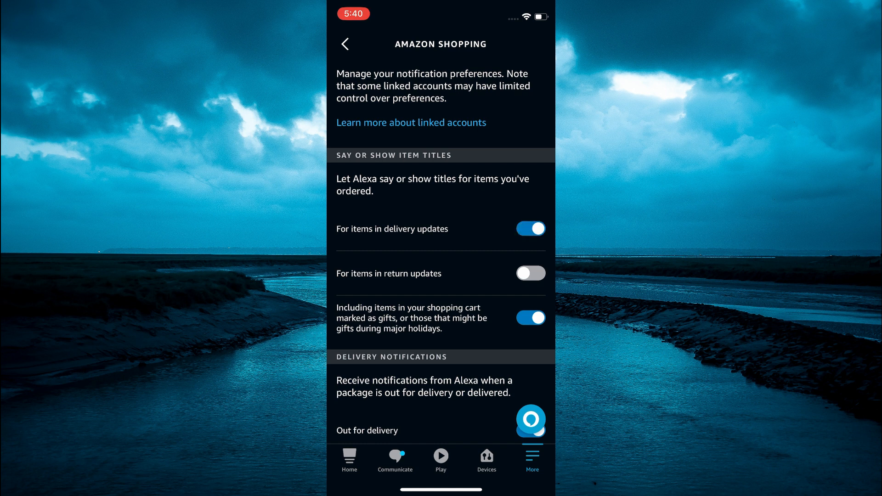
click(529, 229)
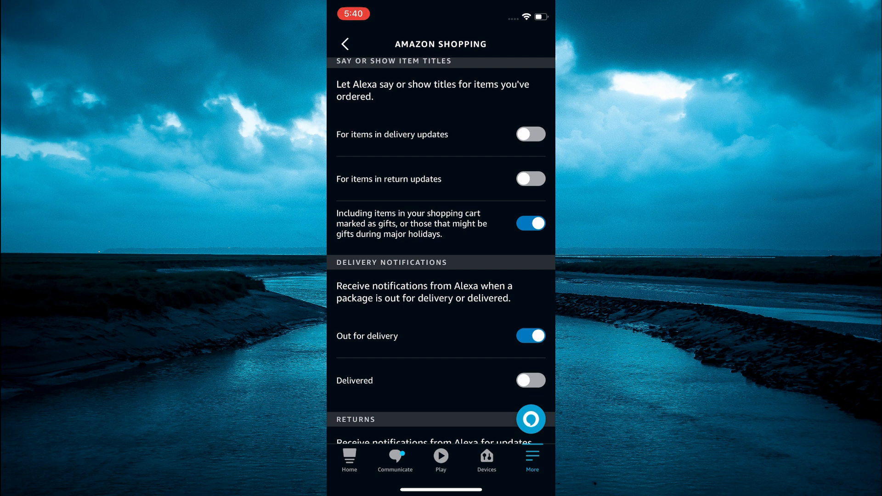
click(530, 222)
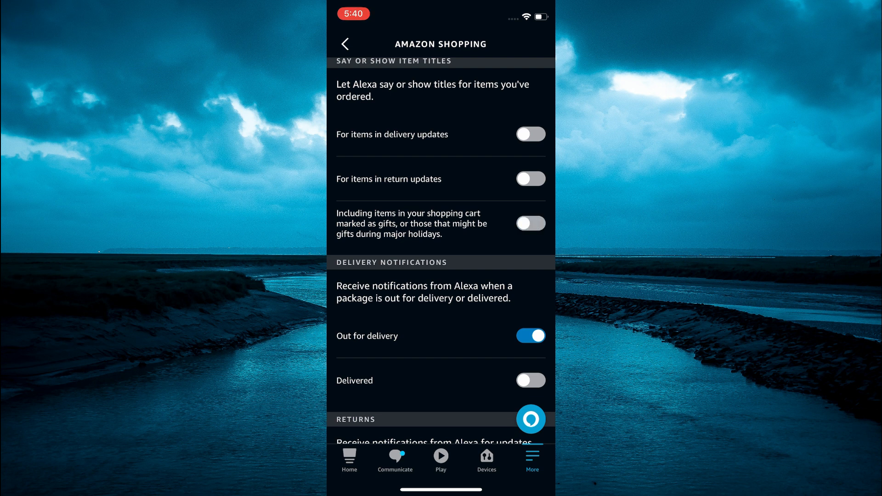
scroll(up, 3)
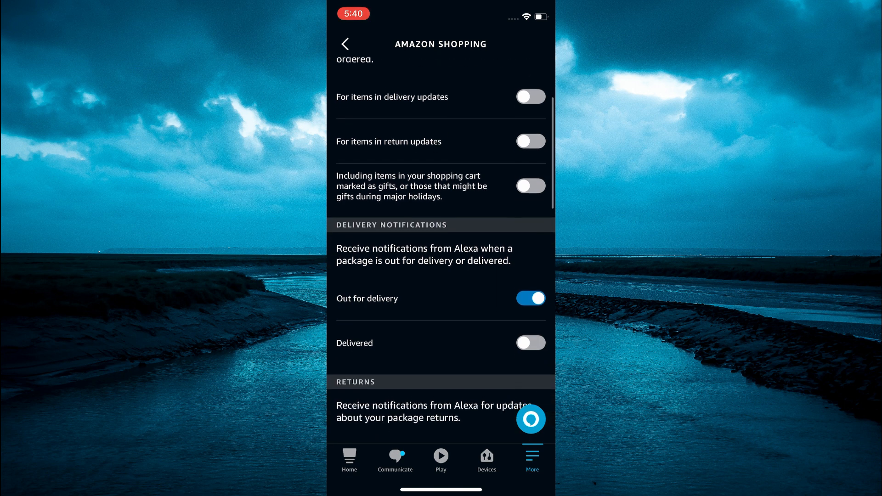
scroll(up, 3)
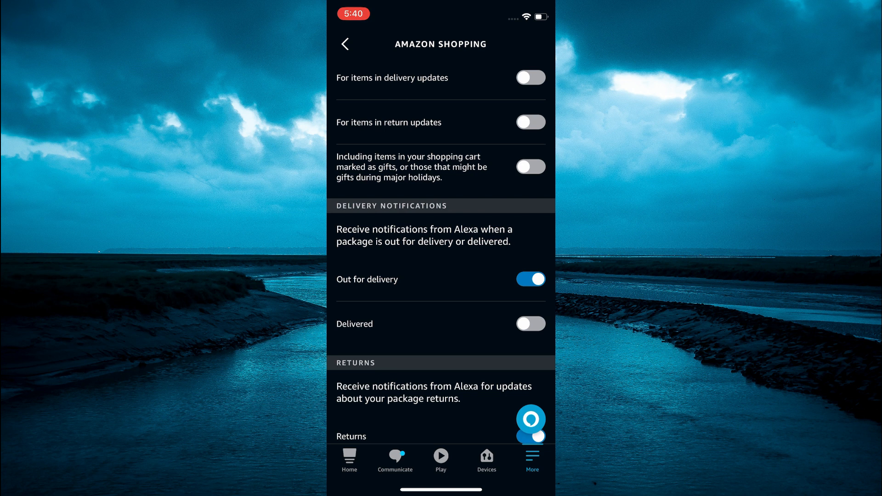
click(529, 279)
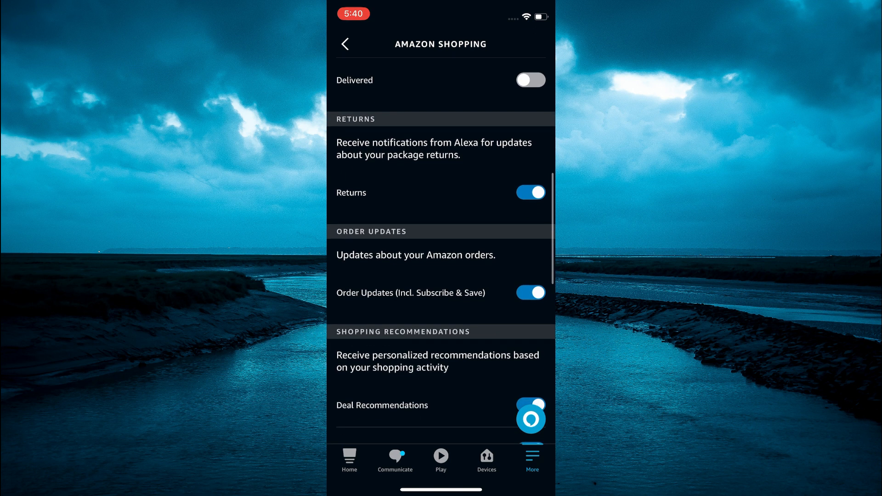
Switch off Order Updates (Incl. Subscribe & Save) notifications
scroll(up, 3)
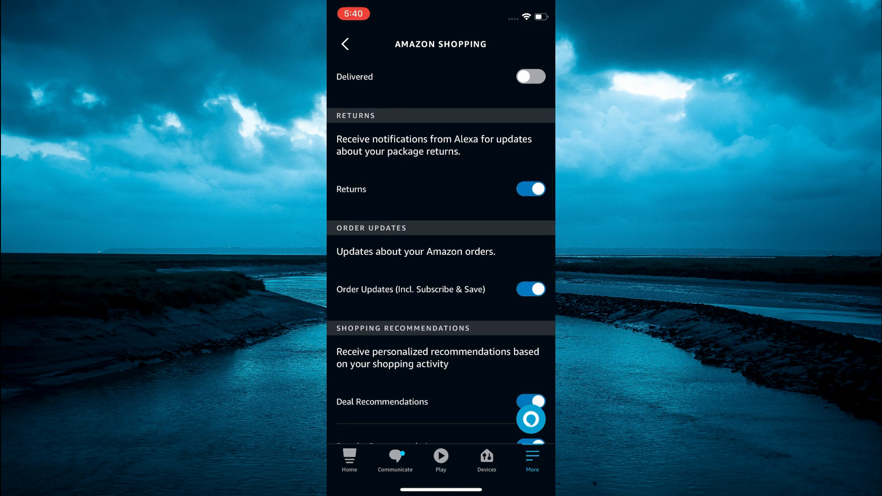
click(529, 288)
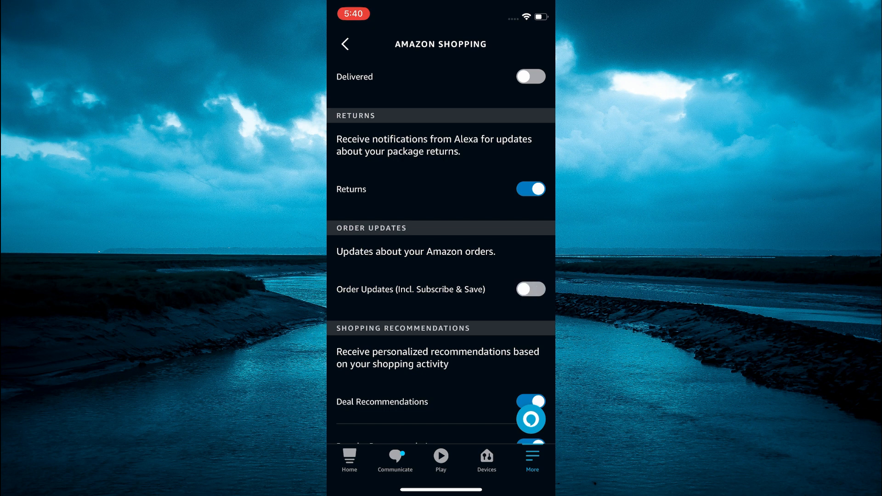